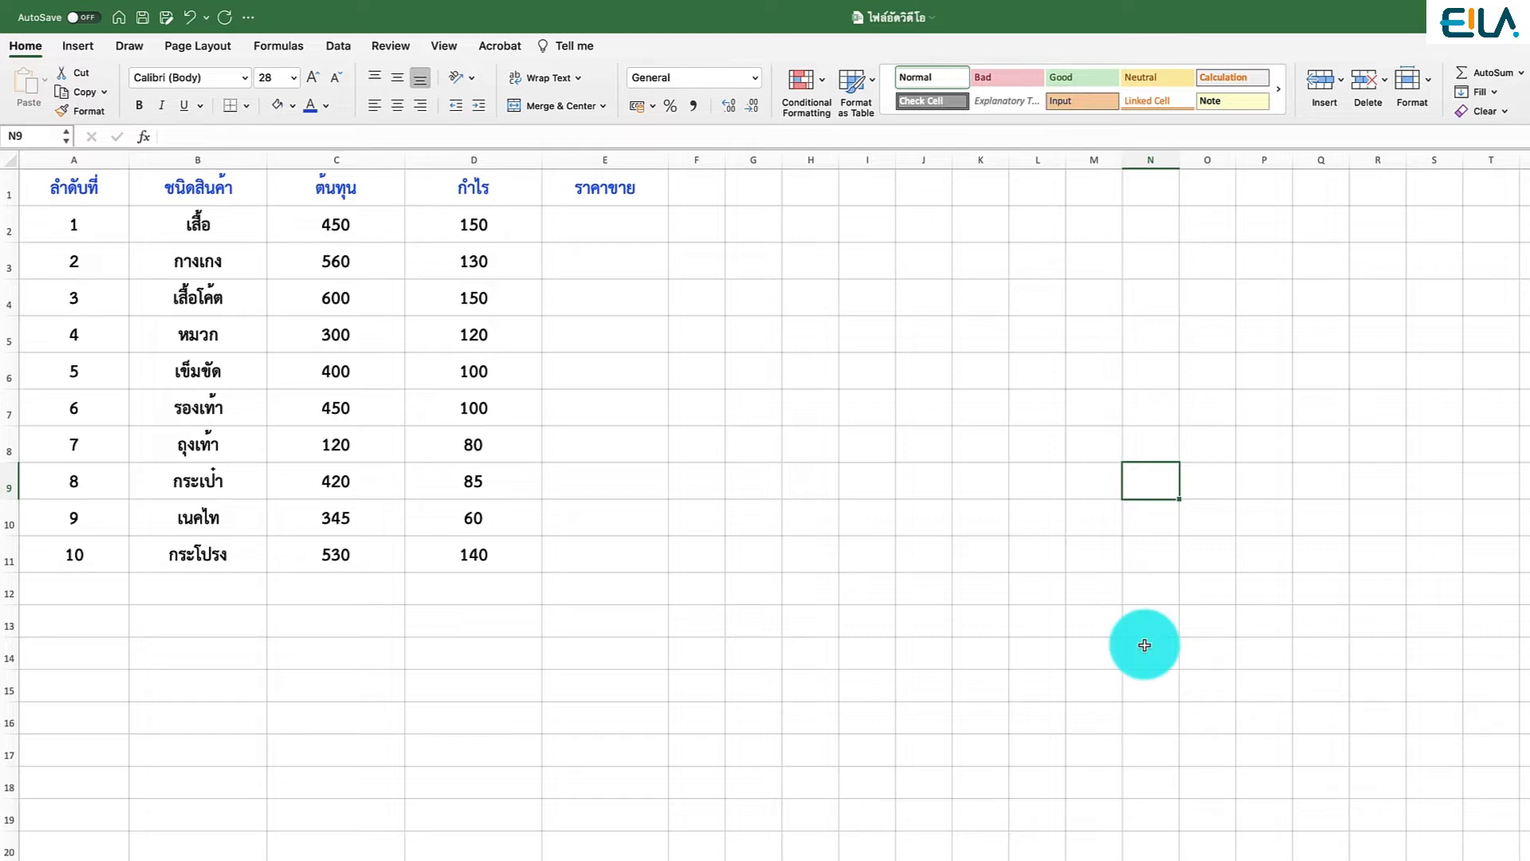
pyautogui.moveTo(31, 174)
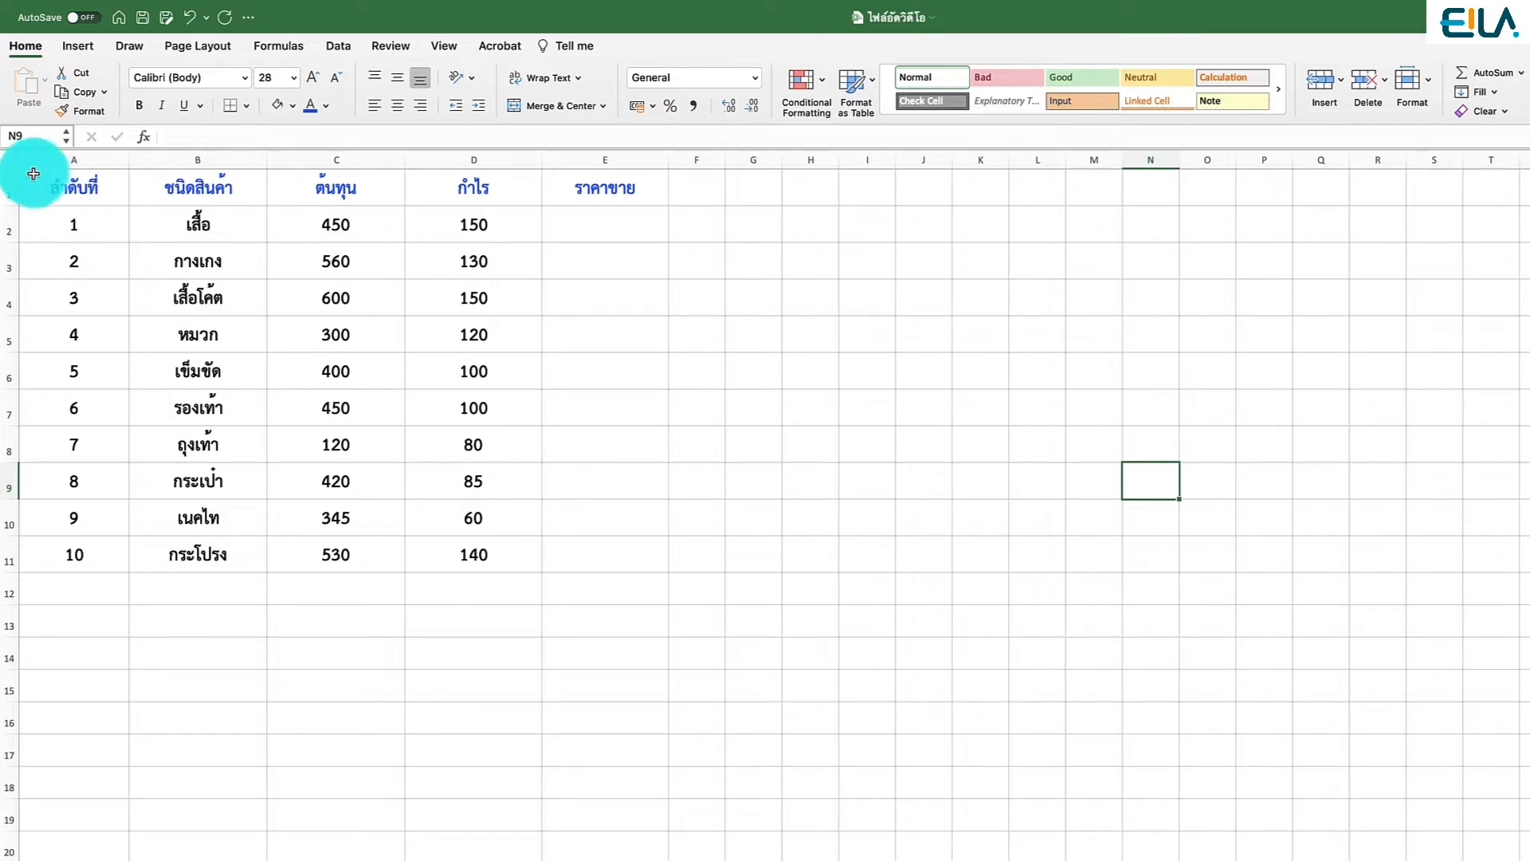
# Format the product list A1:E11 as a light-styled table with headers (Table3).
pyautogui.moveTo(32, 174); pyautogui.dragTo(623, 547)
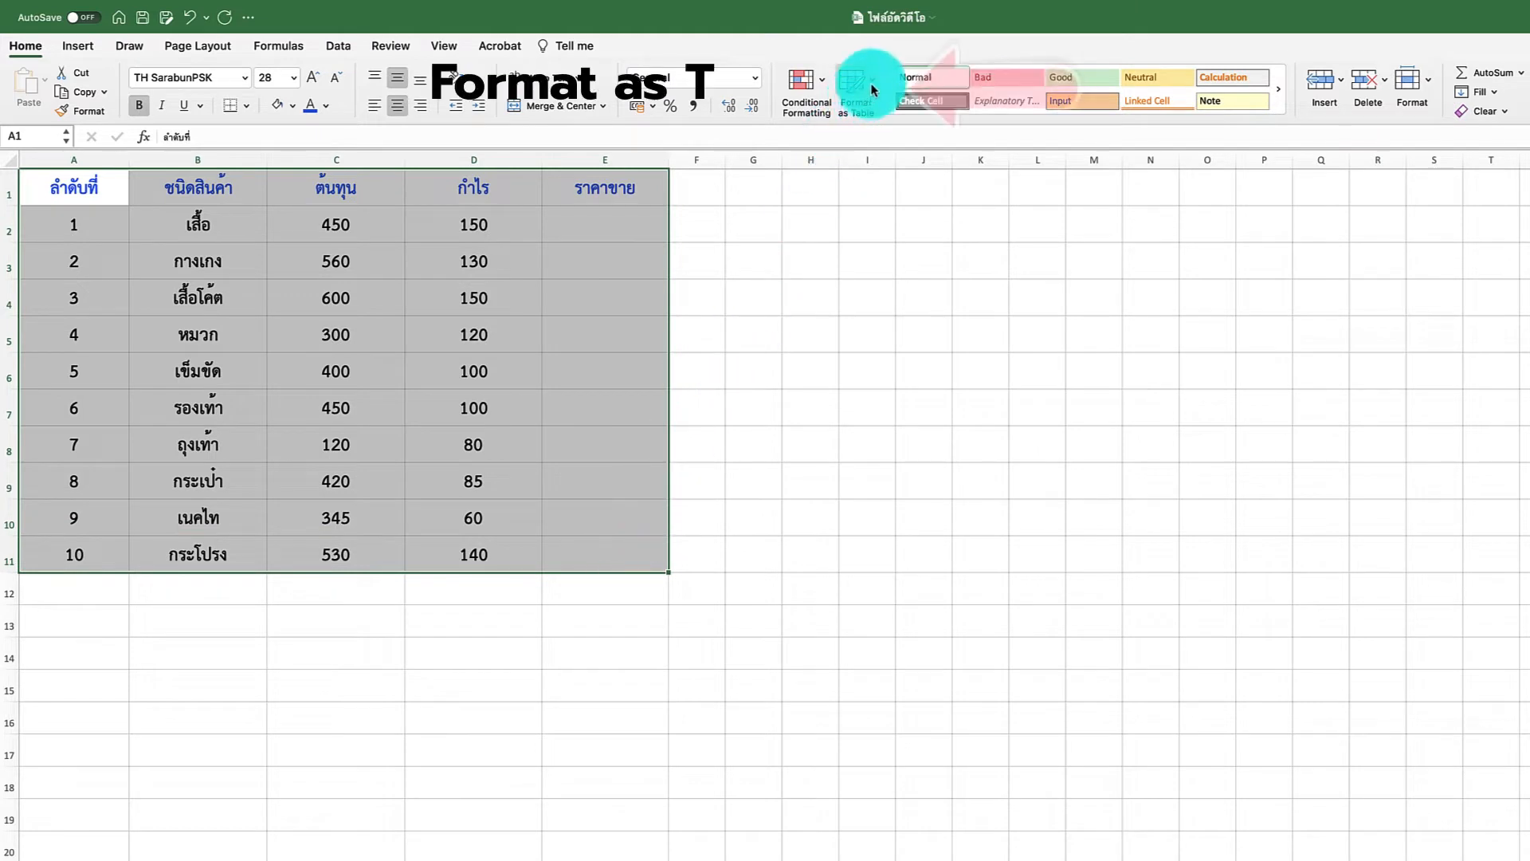
pyautogui.click(854, 88)
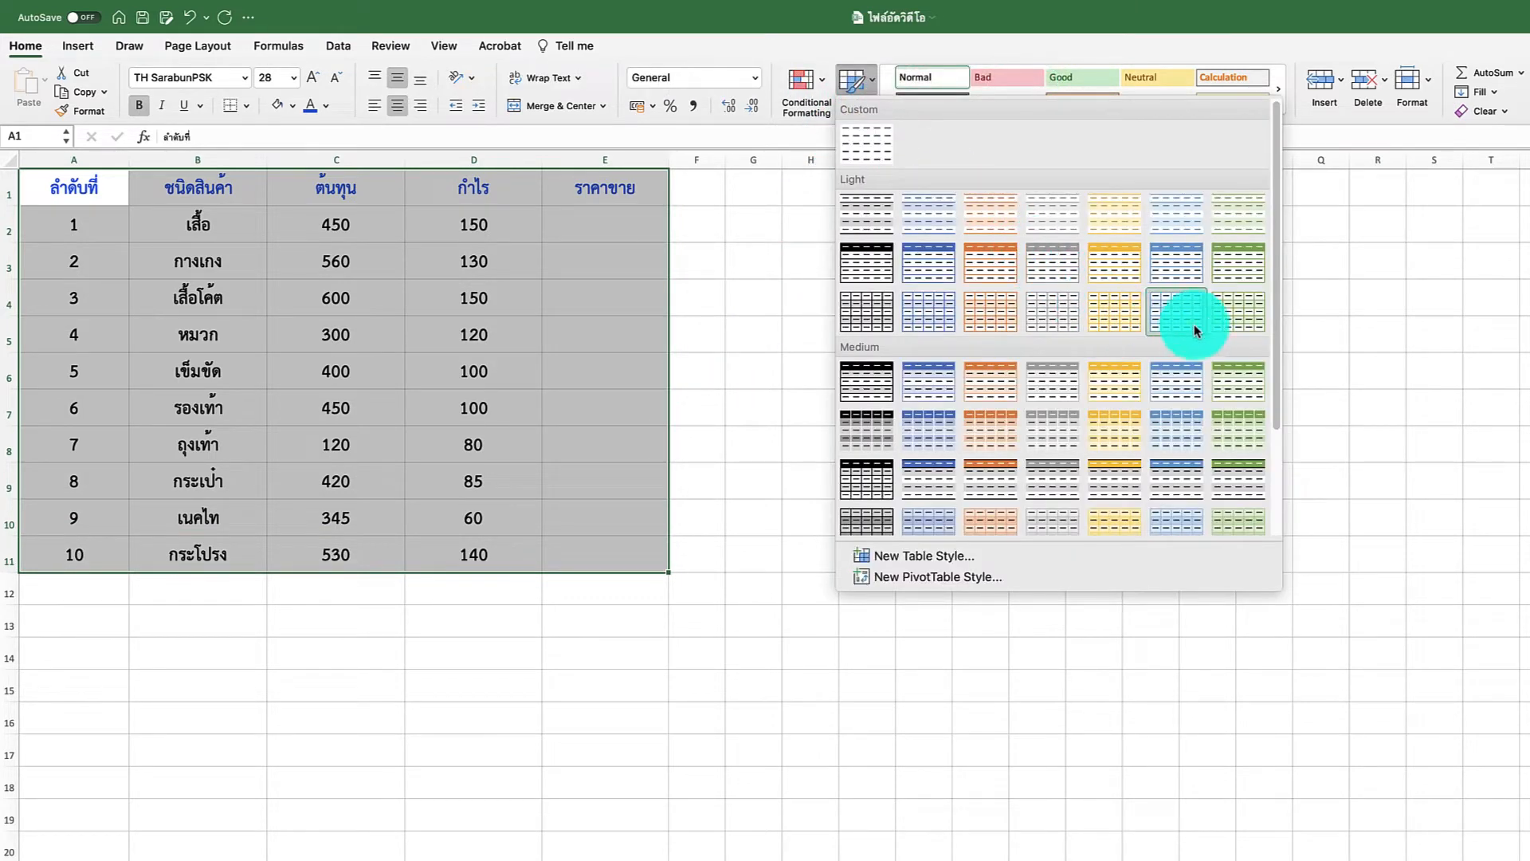
pyautogui.click(1192, 312)
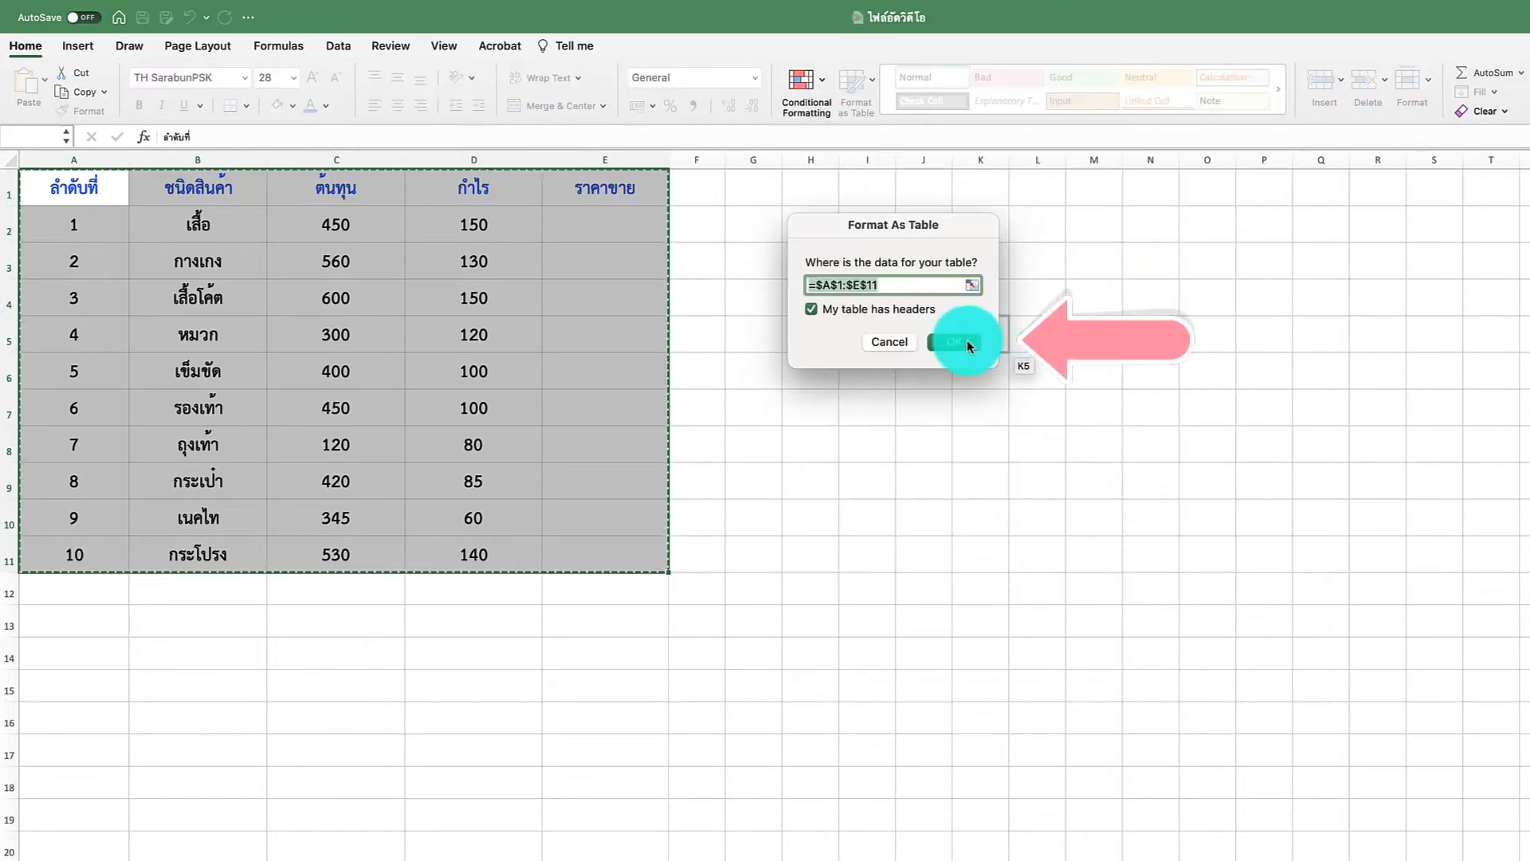
pyautogui.click(961, 341)
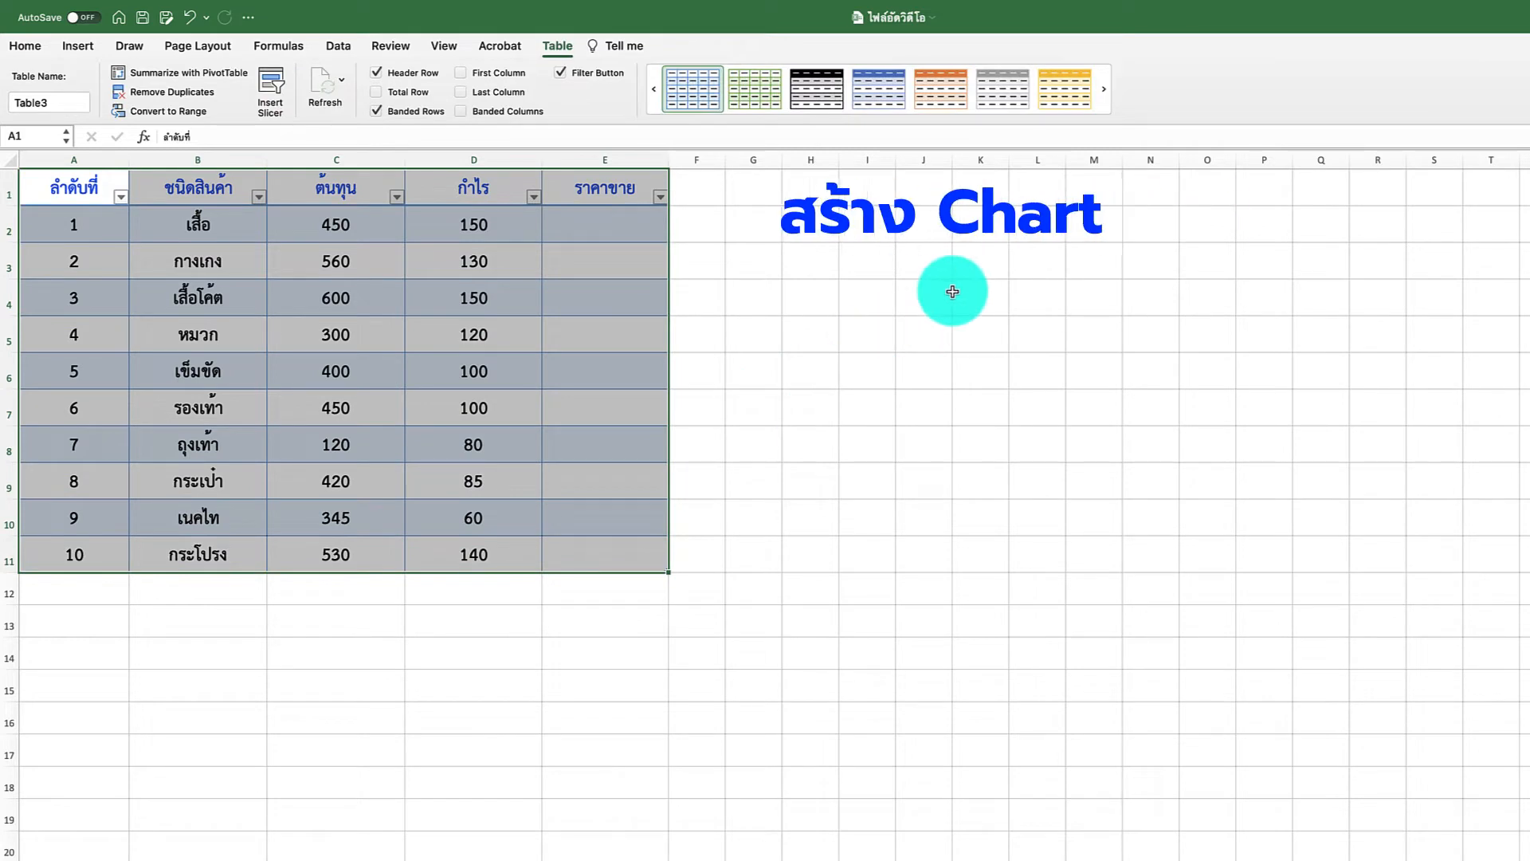
# Insert a clustered column chart of the table (Alt+F1), enlarged and placed beside the data.
pyautogui.press('alt+f1')
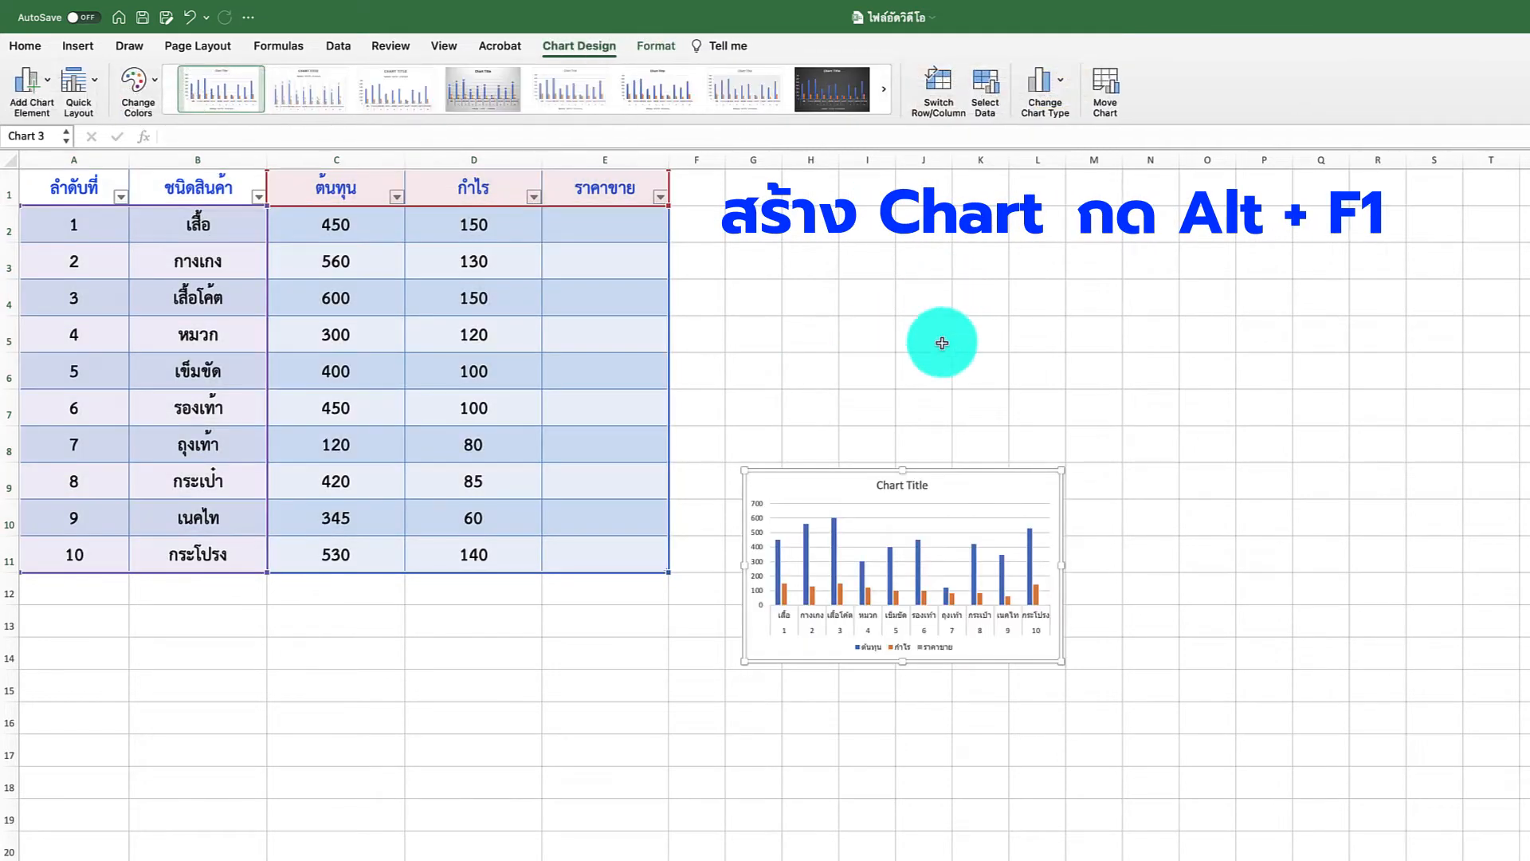
pyautogui.moveTo(942, 343); pyautogui.dragTo(1428, 362)
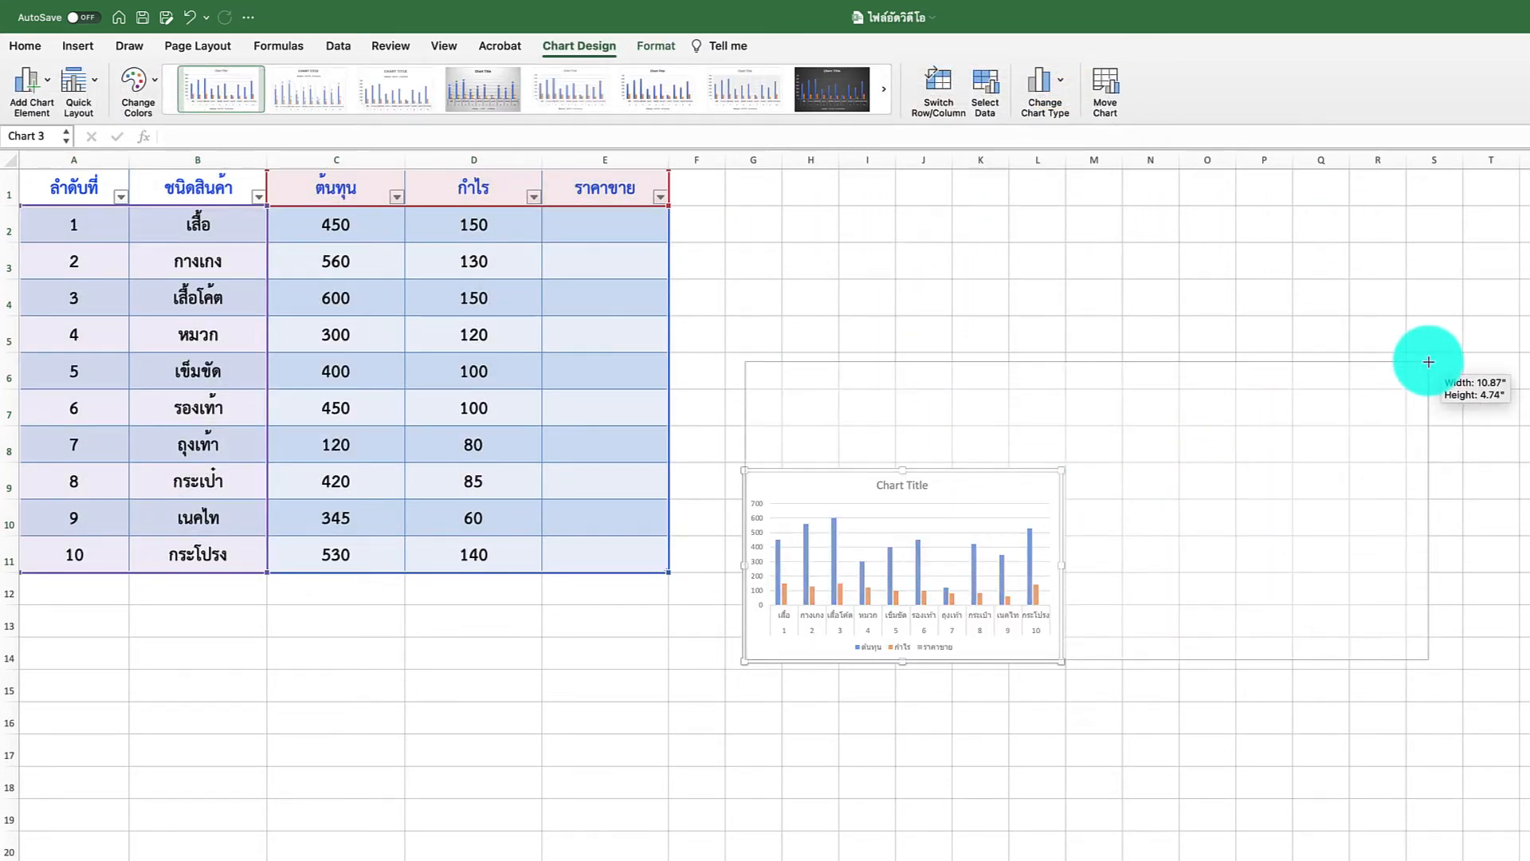
pyautogui.moveTo(1428, 361); pyautogui.dragTo(1116, 271)
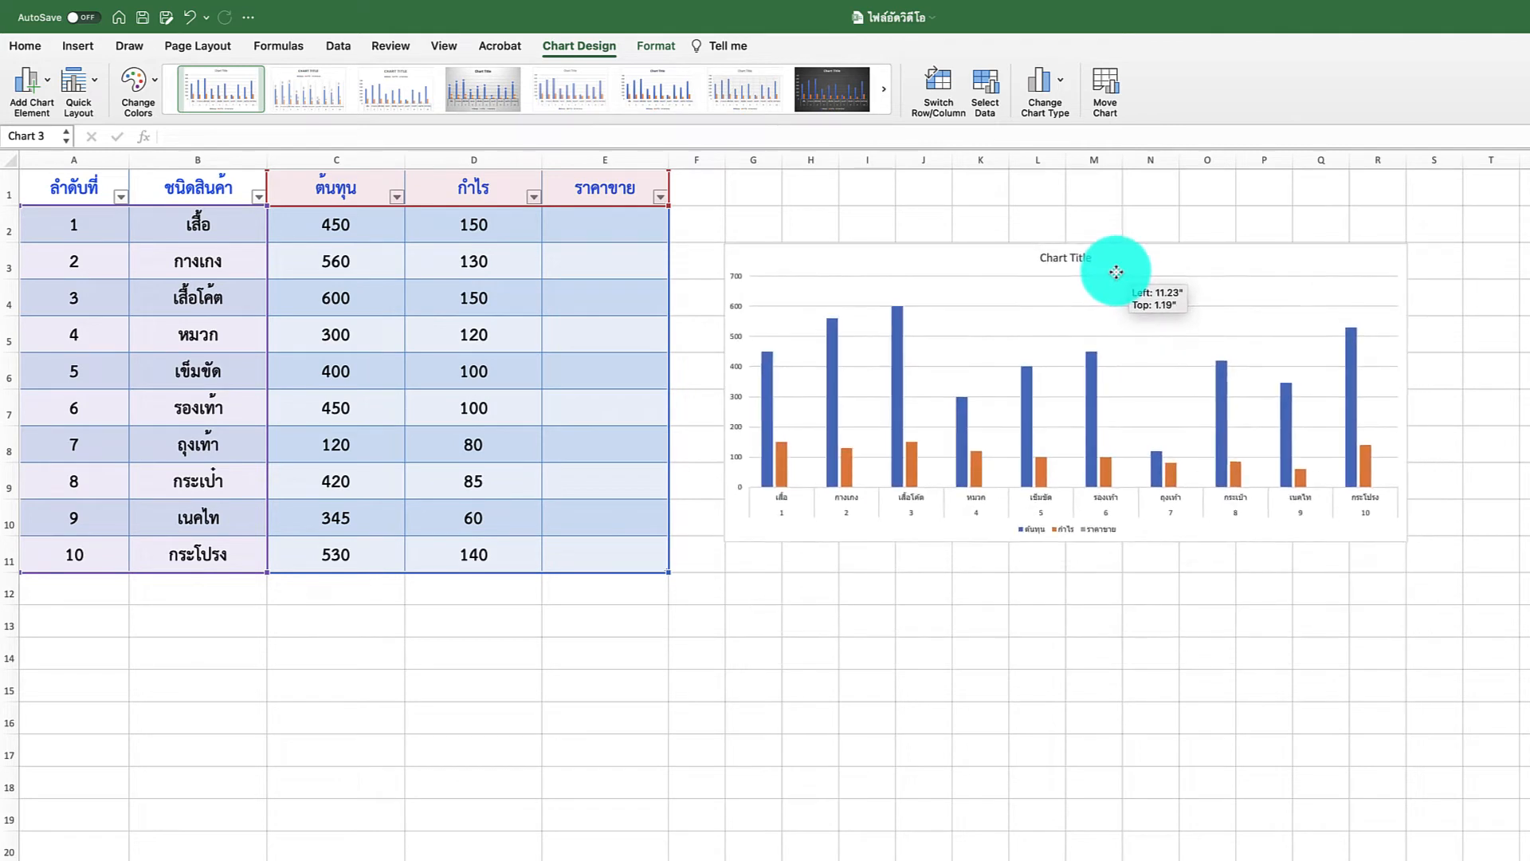
pyautogui.click(474, 480)
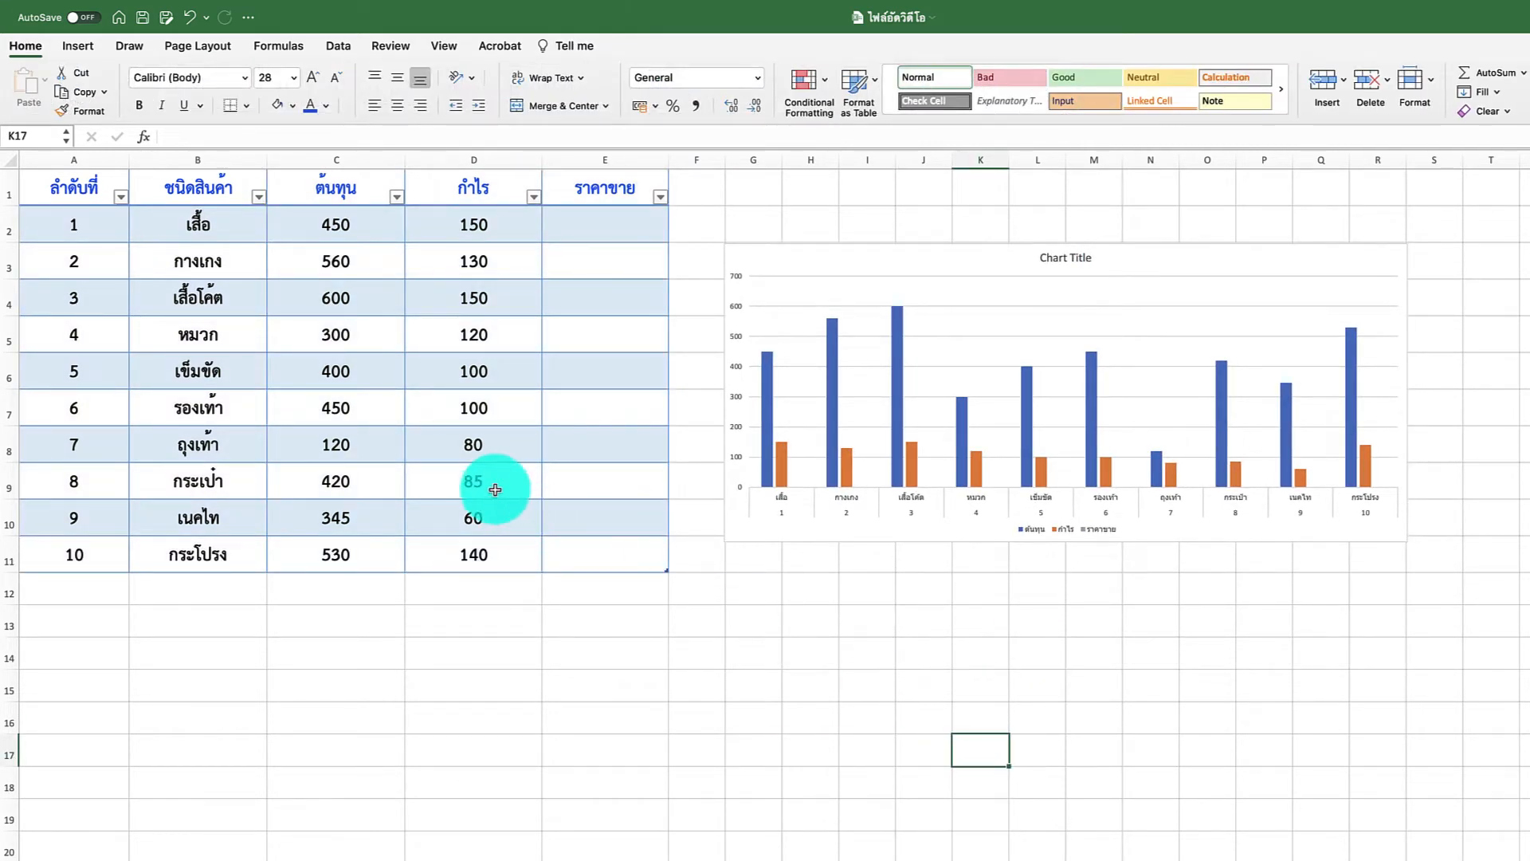
# Raise profit values in column D so the chart's profit bars update, then select the costs C2:C11.
pyautogui.write('120')
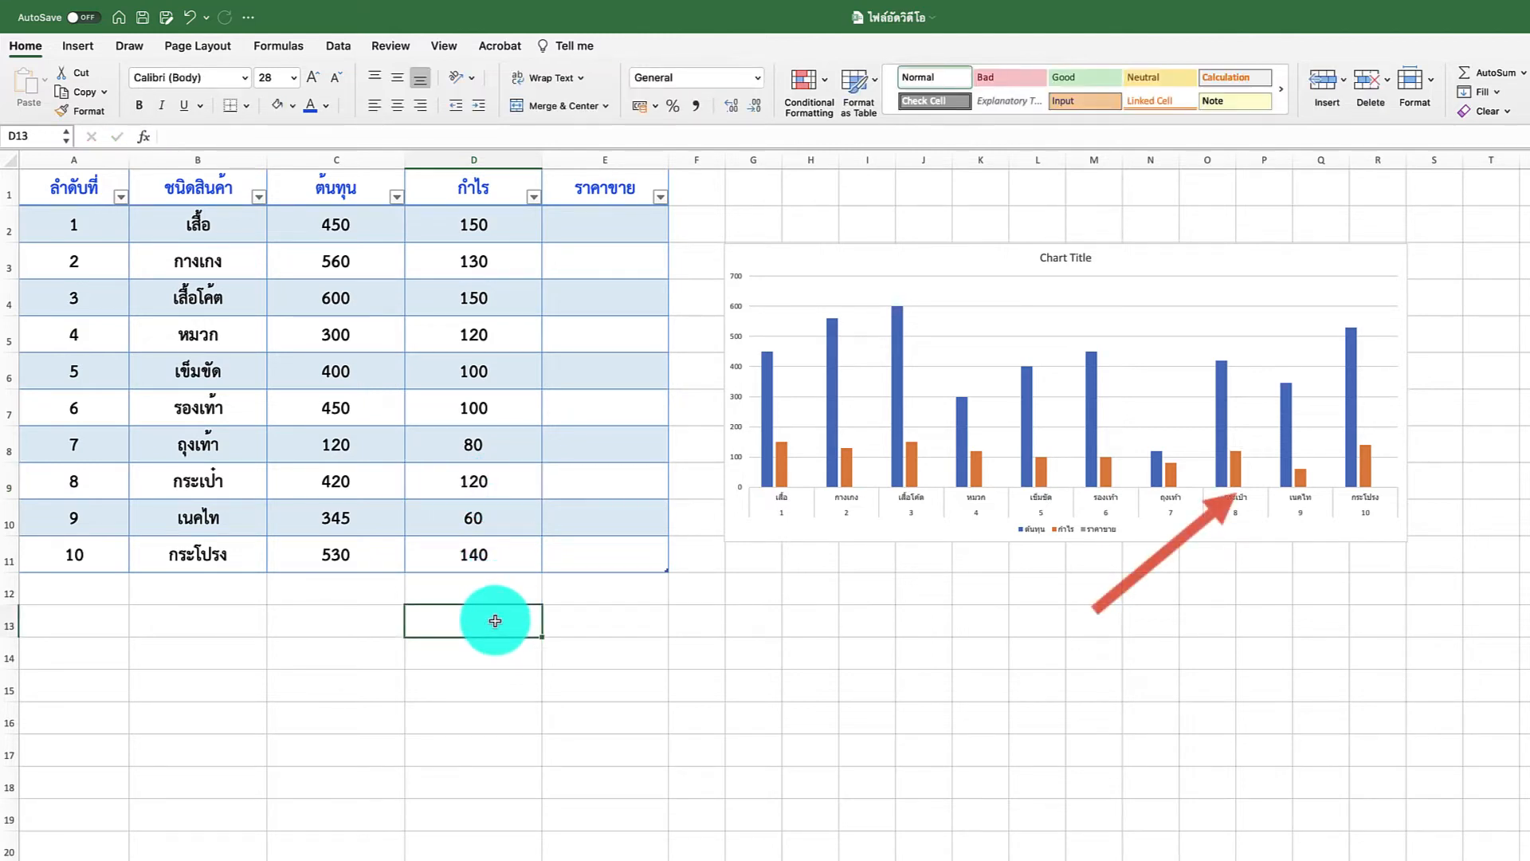
pyautogui.write('50')
pyautogui.click(473, 298)
pyautogui.write('200')
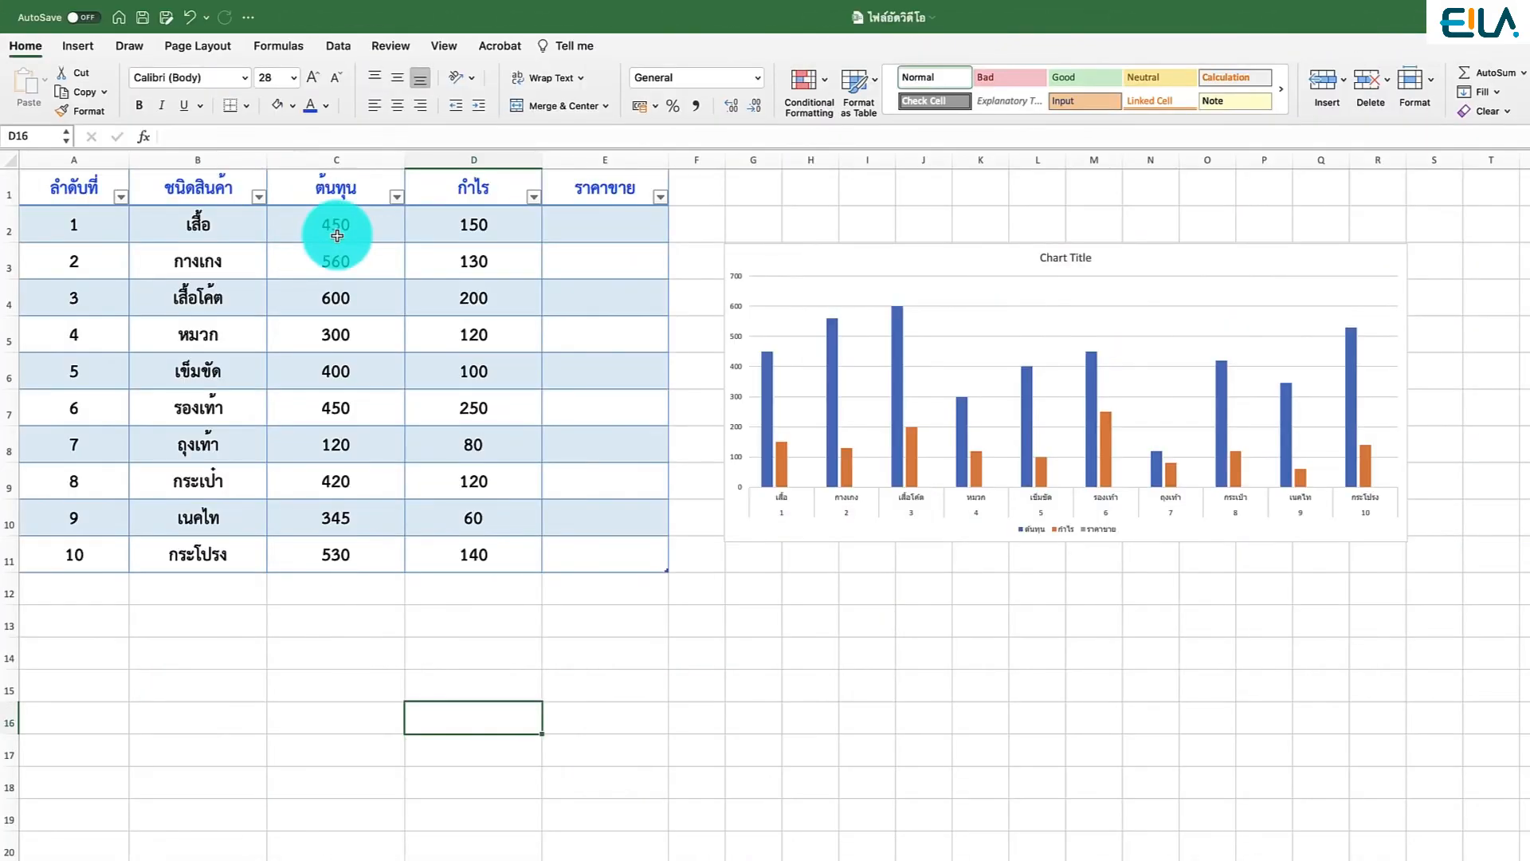
pyautogui.moveTo(336, 224); pyautogui.dragTo(336, 444)
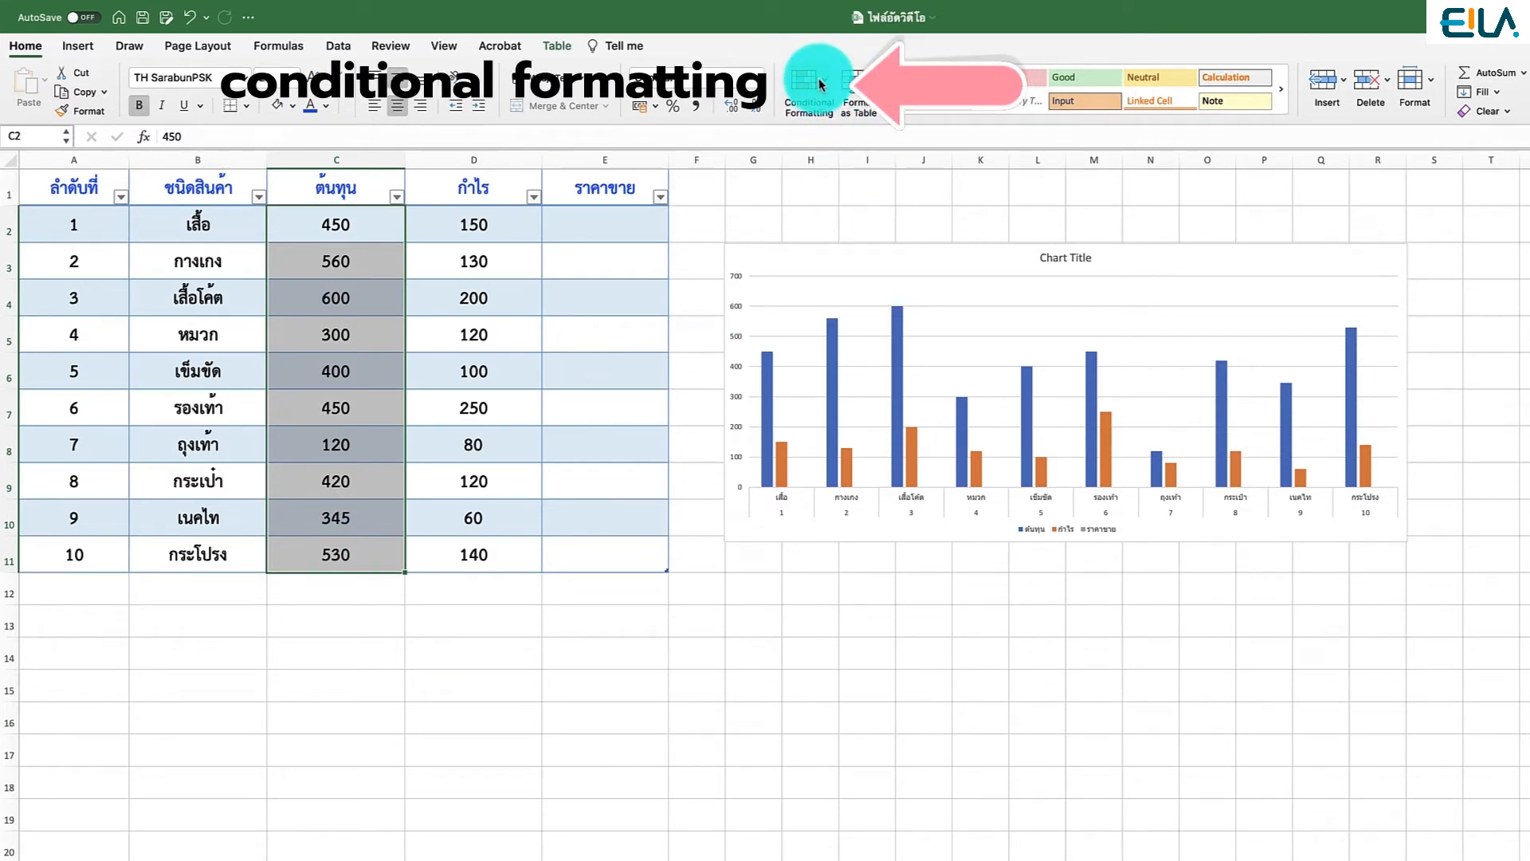
# Apply blue Gradient Fill data bars to the cost values C2:C11 via Conditional Formatting.
pyautogui.click(808, 83)
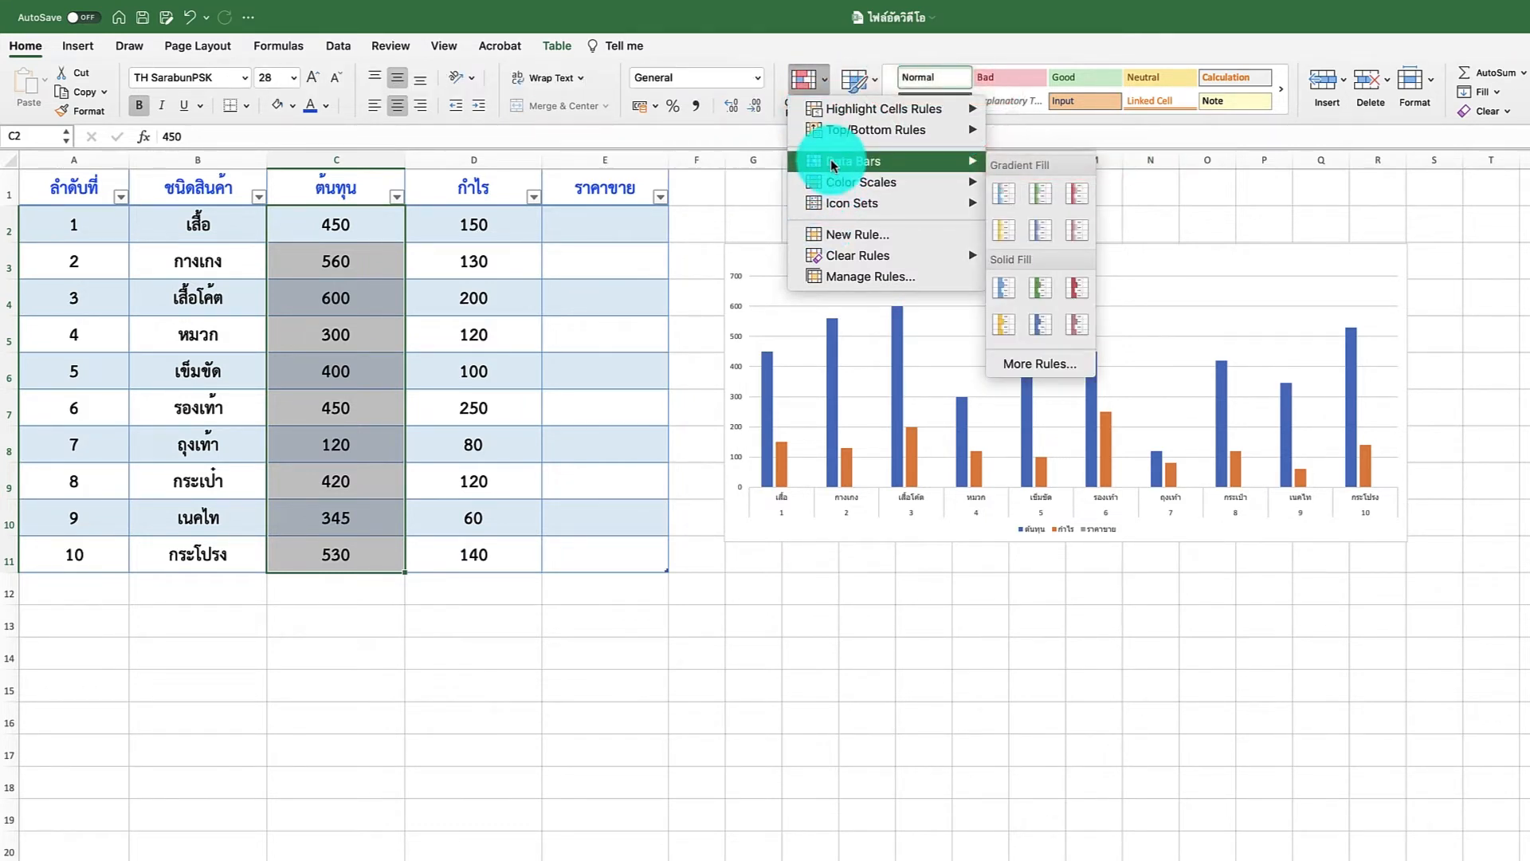
pyautogui.click(1039, 229)
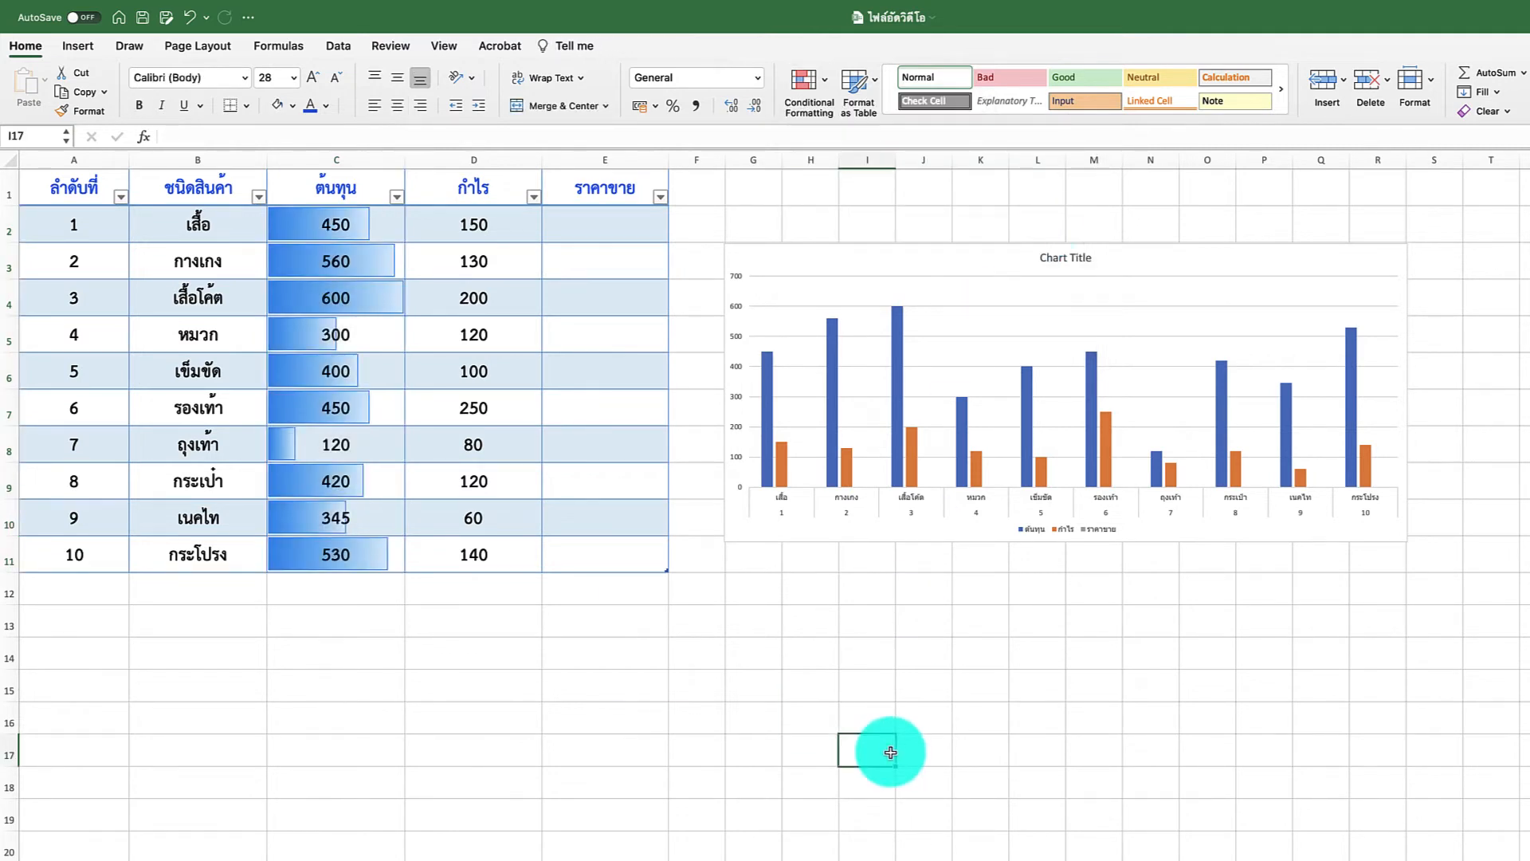
pyautogui.click(602, 223)
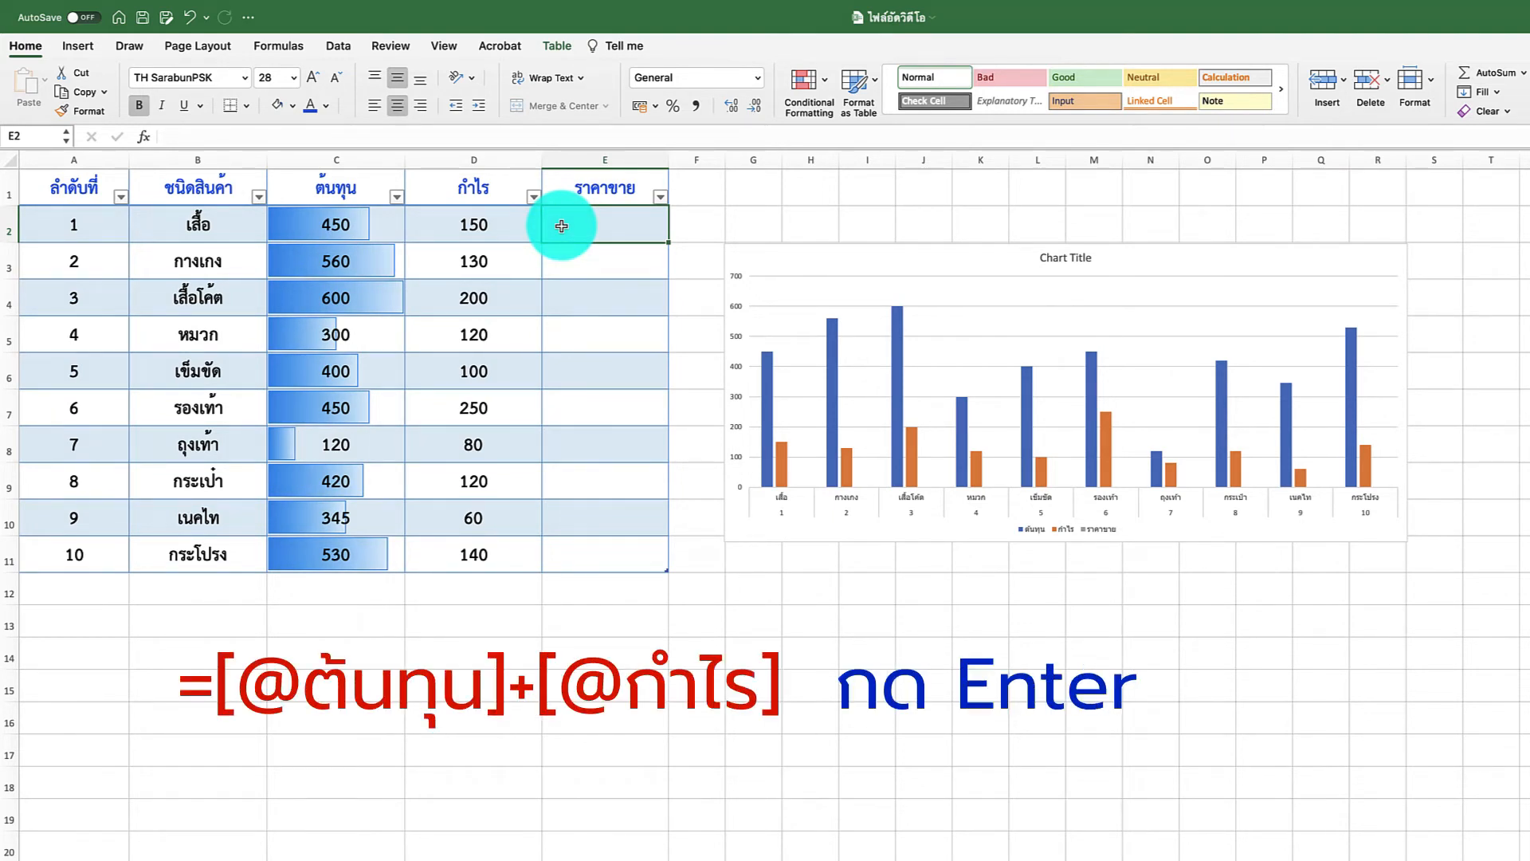
pyautogui.write('=')
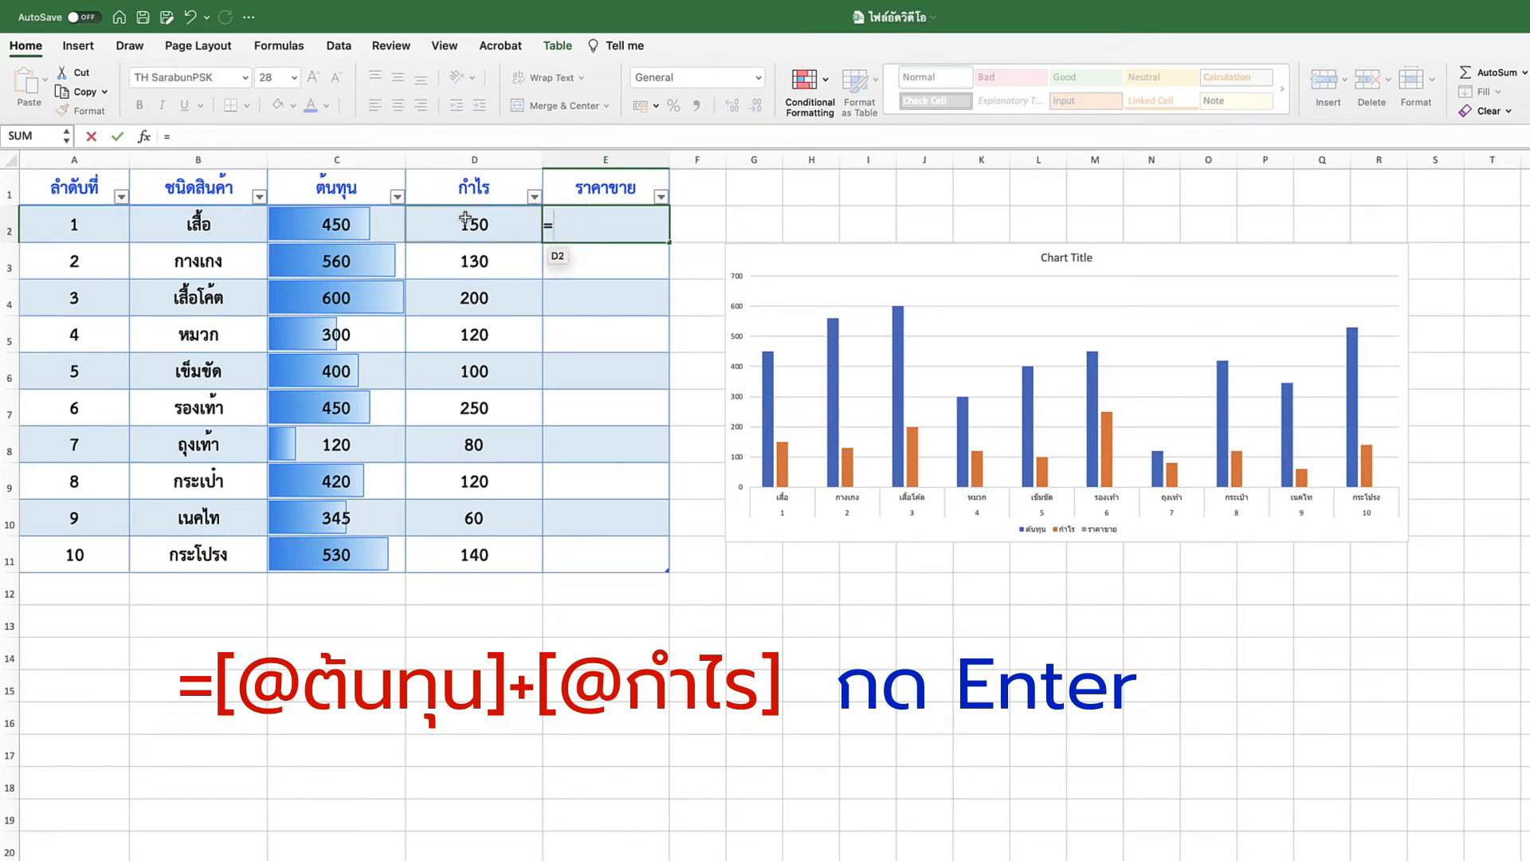
pyautogui.click(336, 225)
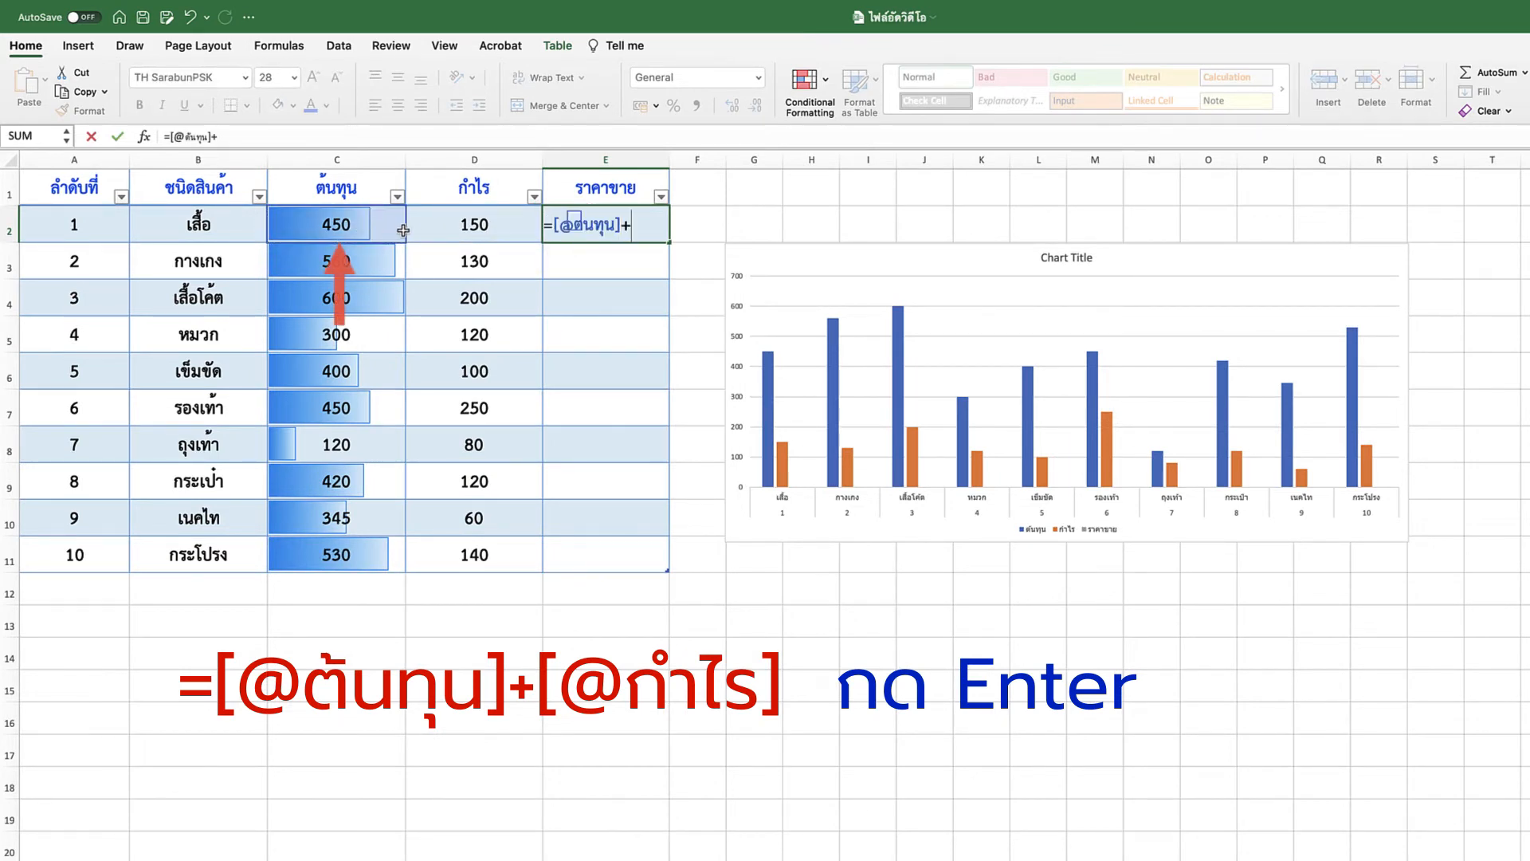
pyautogui.press('Enter')
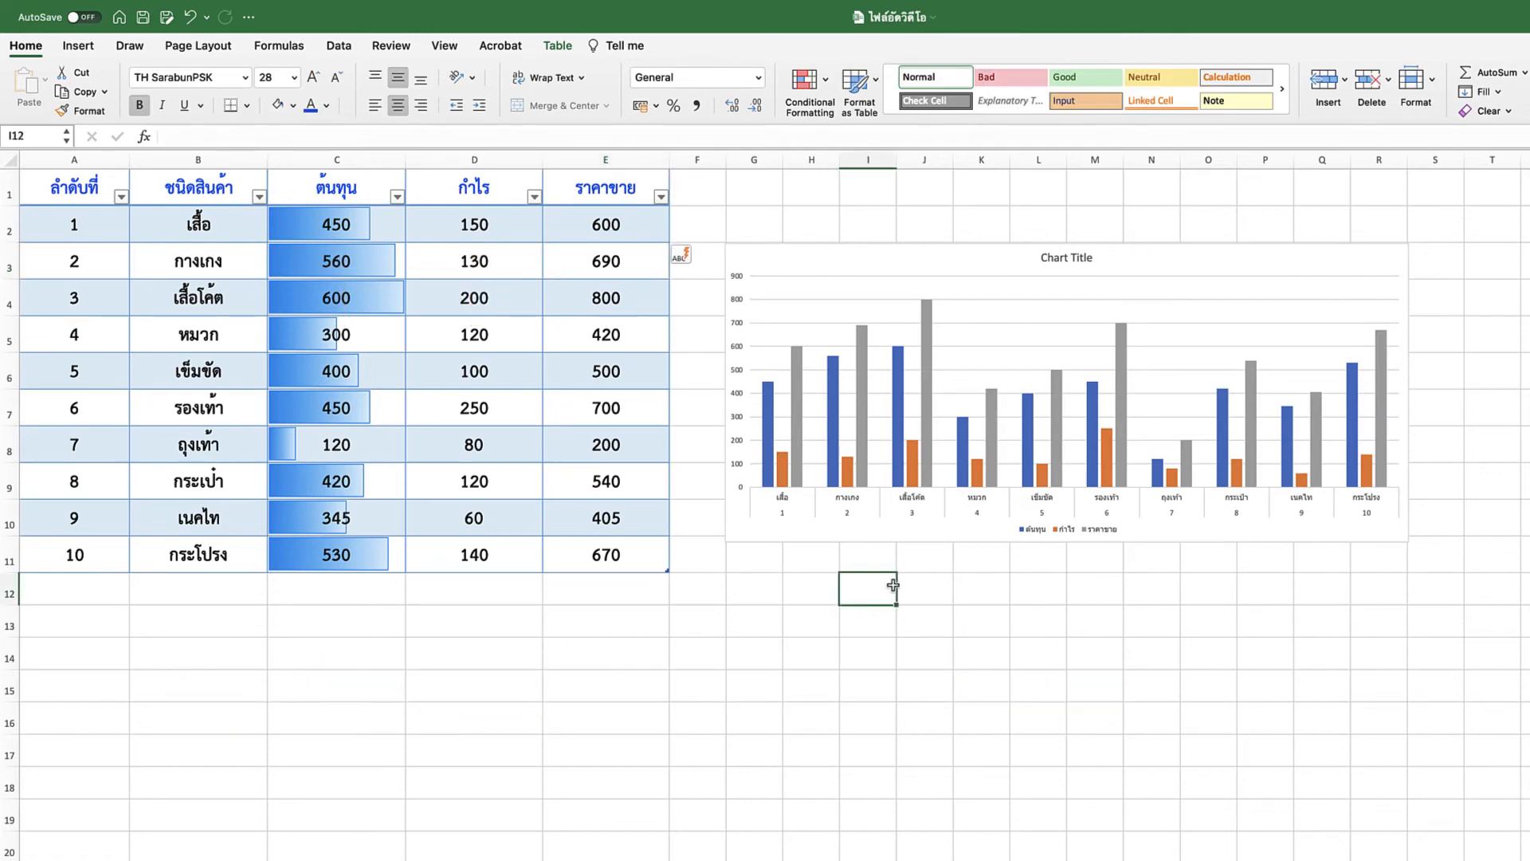